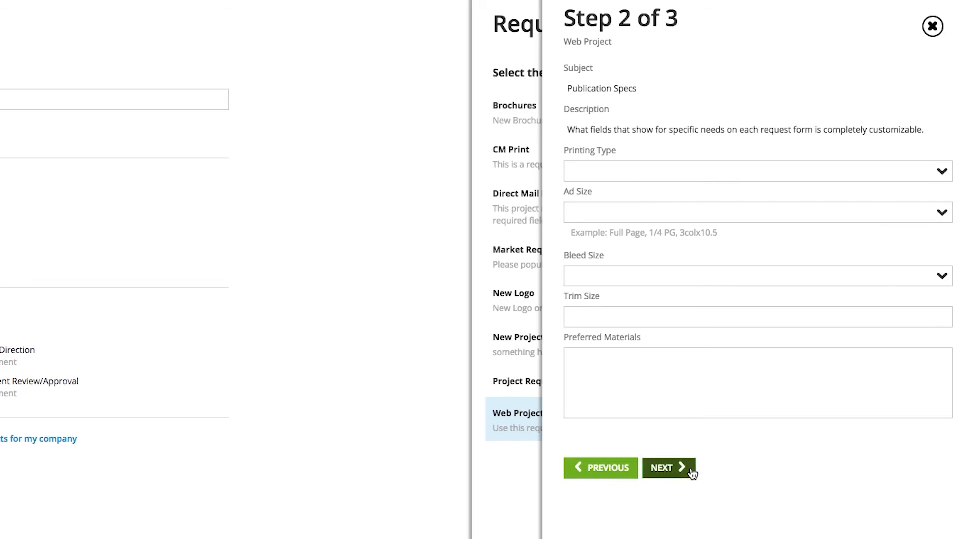
Advance the Web Project request to Step 3 of 3 and submit it, reaching 'Done!'
{"action": "left_click", "coordinate": [668, 468]}
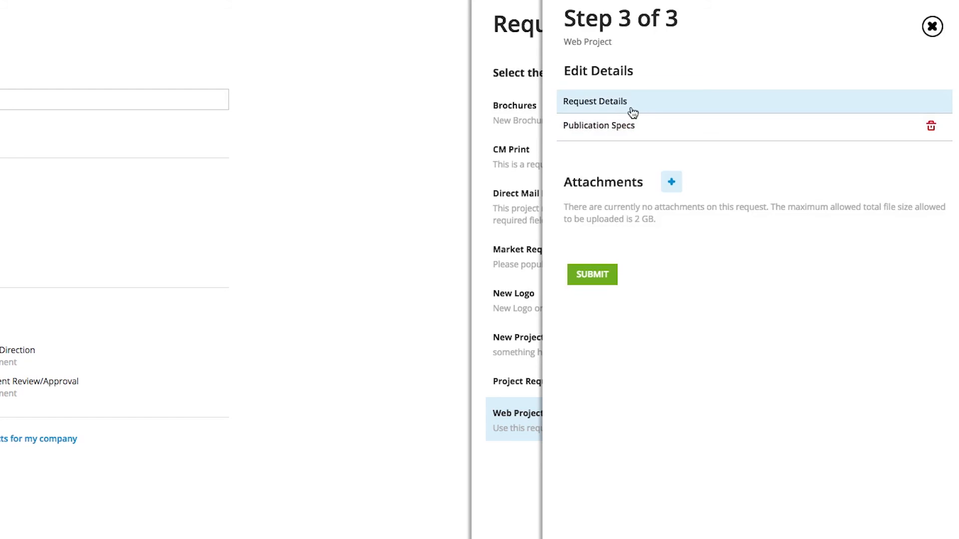
{"action": "left_click", "coordinate": [599, 125]}
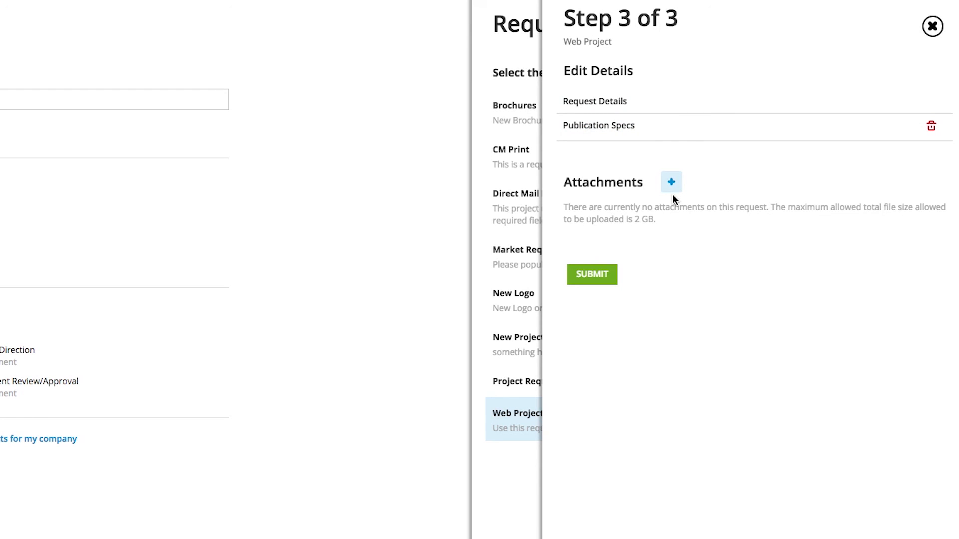
{"action": "left_click", "coordinate": [591, 274]}
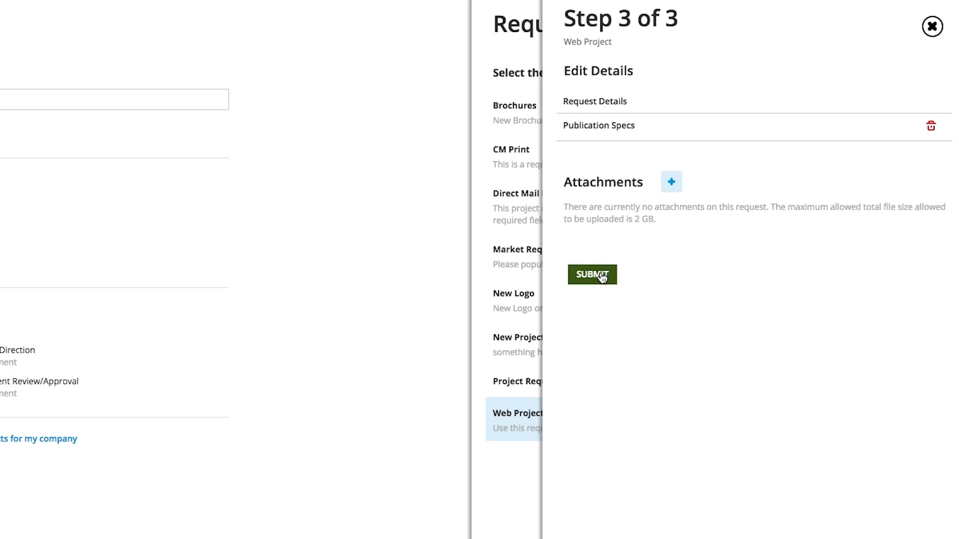
{"action": "left_click", "coordinate": [592, 275]}
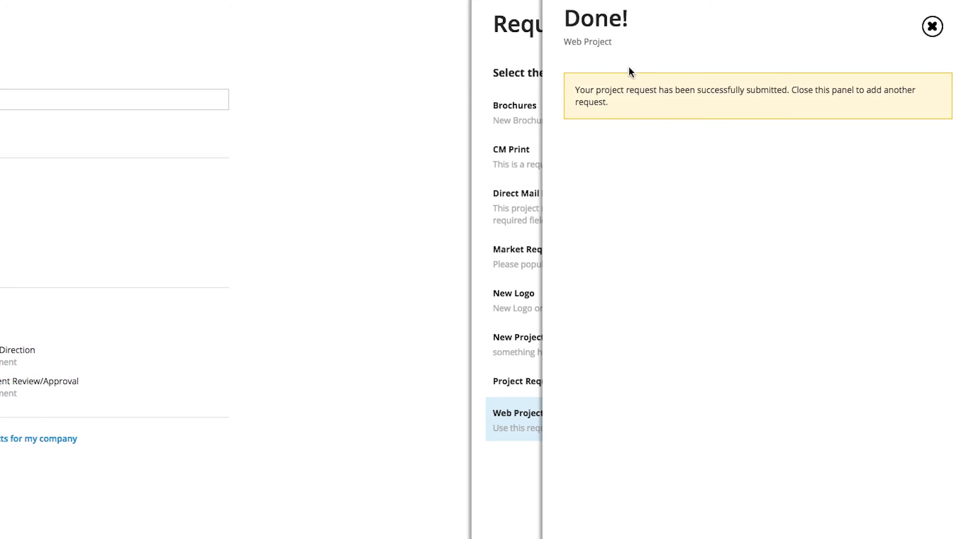
{"action": "mouse_move", "coordinate": [626, 57]}
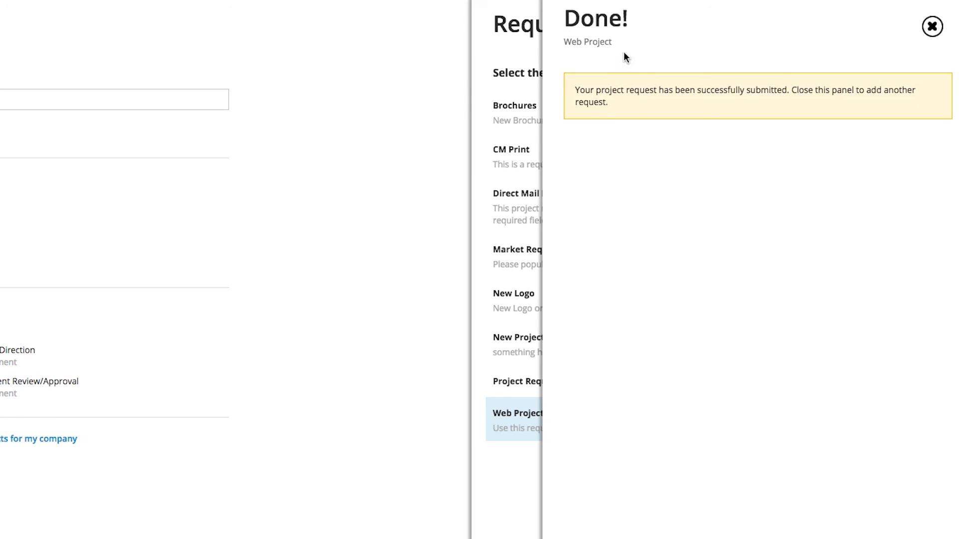